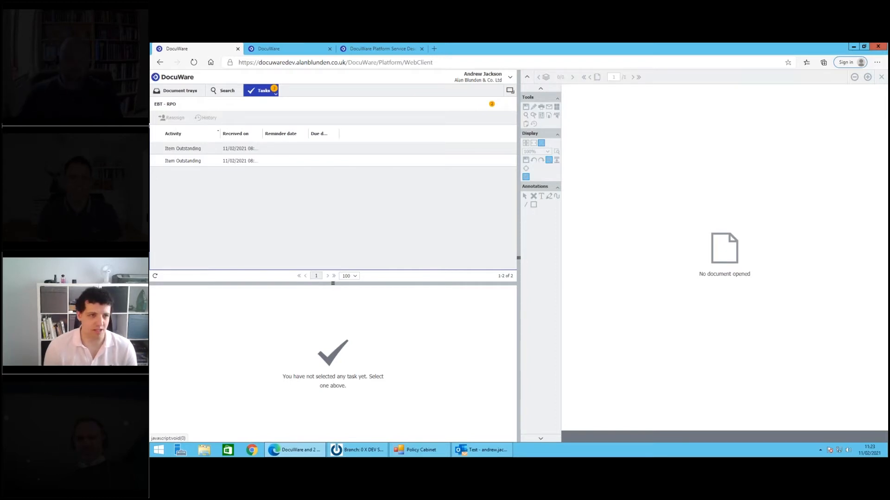
Switch from the task list to the Policies document tray with its three MTA documents
click(180, 90)
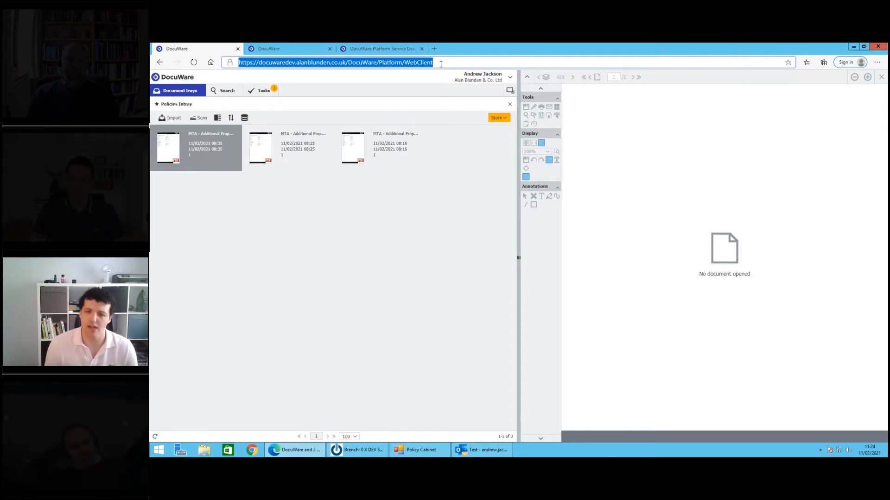
click(498, 118)
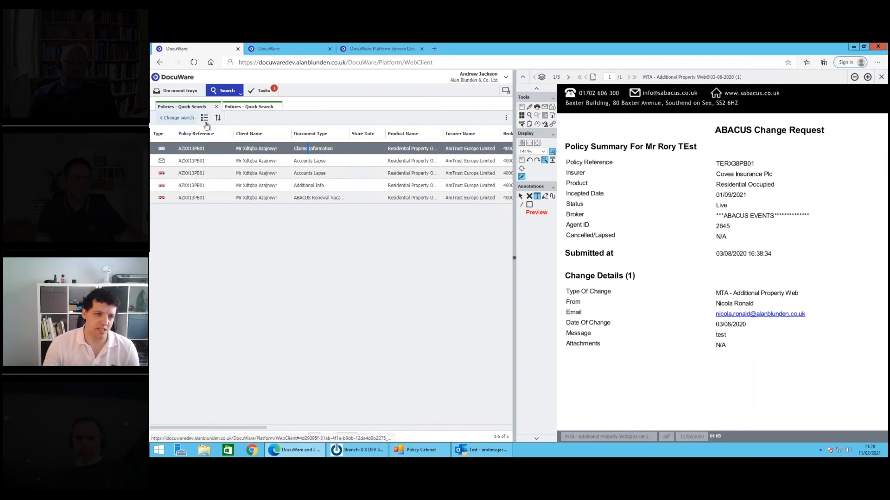
Show the Policies Intray with two remaining documents, then the task list with three outstanding items
click(179, 90)
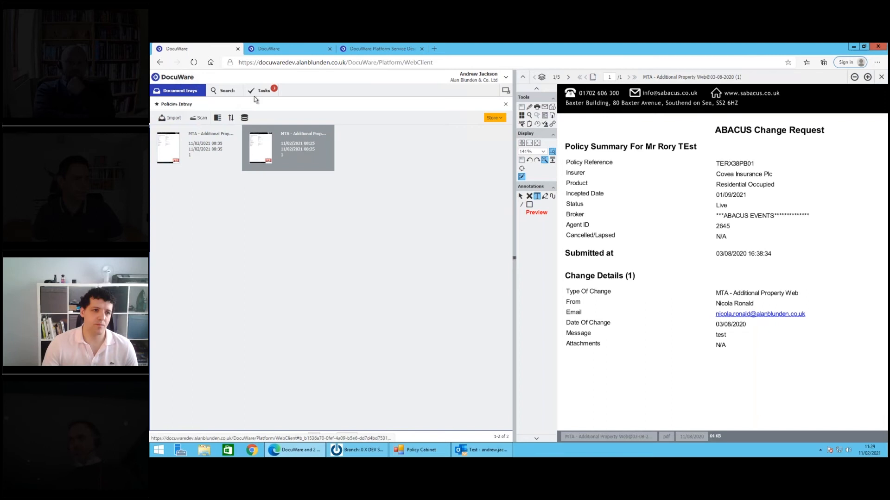
click(262, 90)
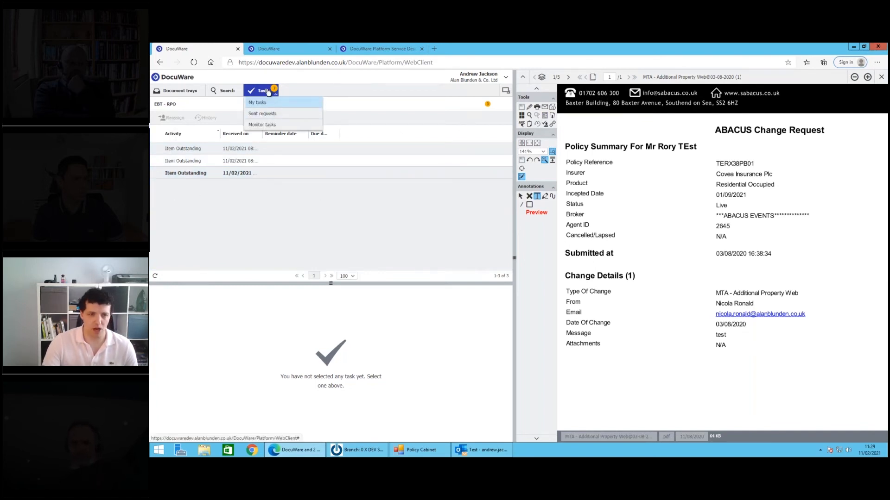
Show My tasks with the latest EBT - RPO outstanding item, then the second session's 56-item task list
click(238, 172)
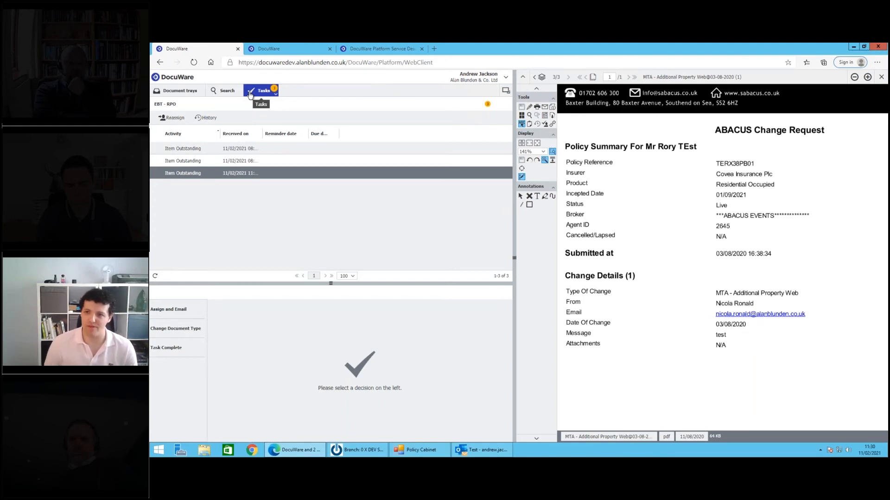
click(262, 90)
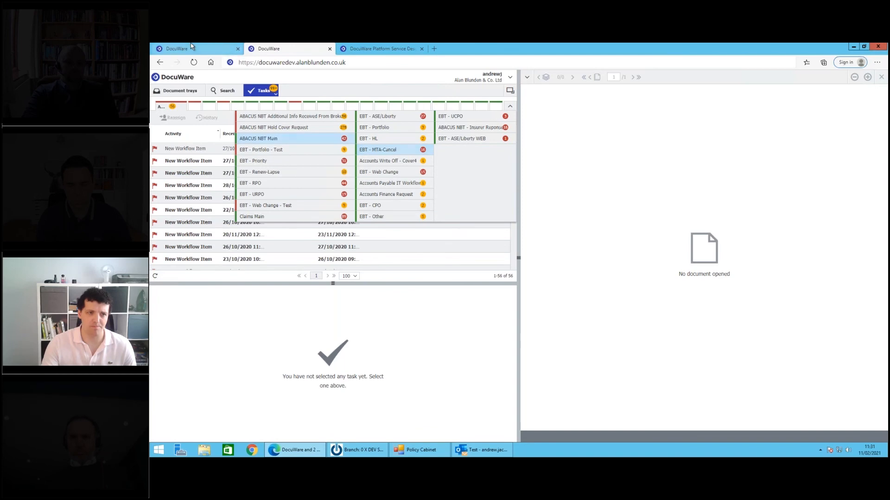
Return to the first DocuWare session holding the open EBT - RPO task and its decisions
click(250, 183)
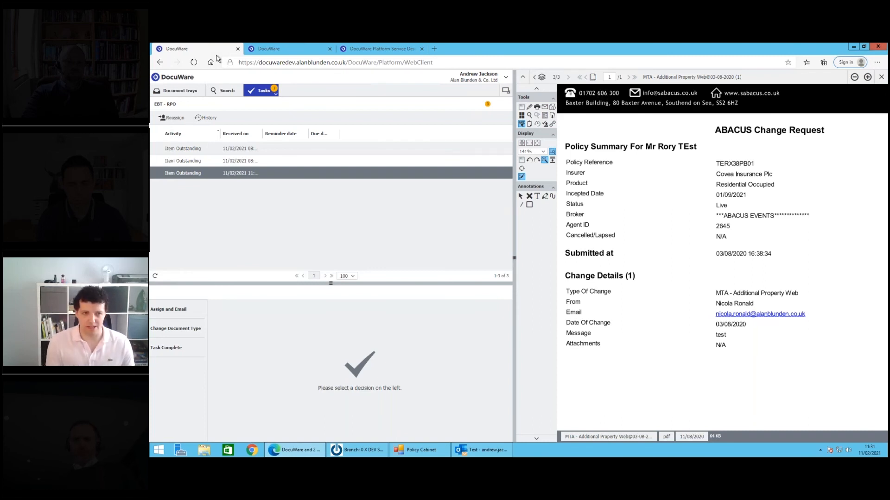